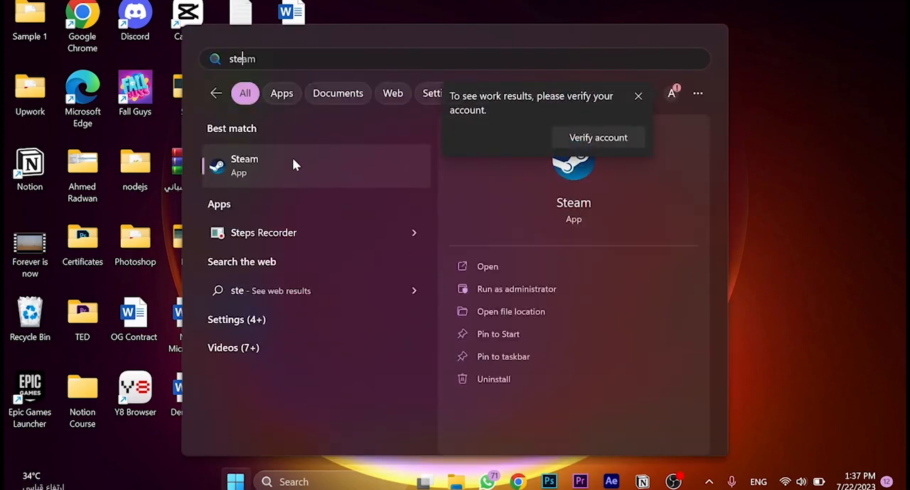
mouse_move(313, 162)
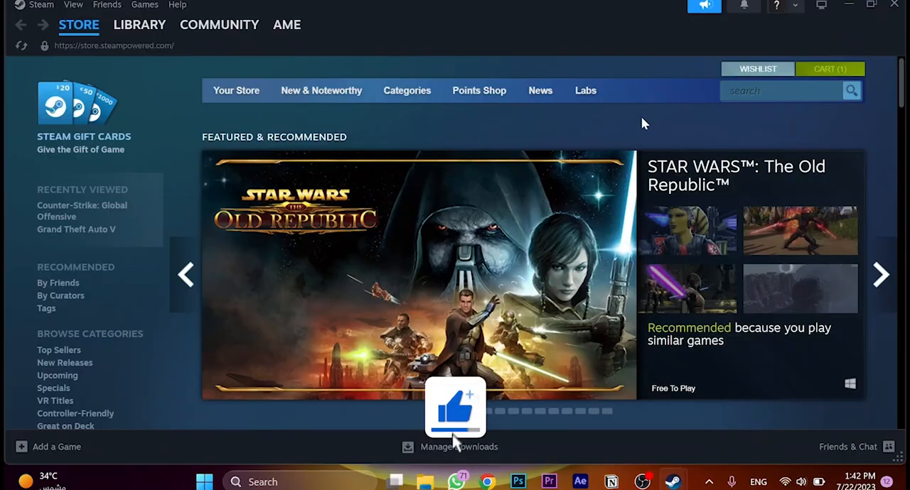
Step: Search the Steam store for 'farlight' and bring up the Farlight 84 result
click(455, 405)
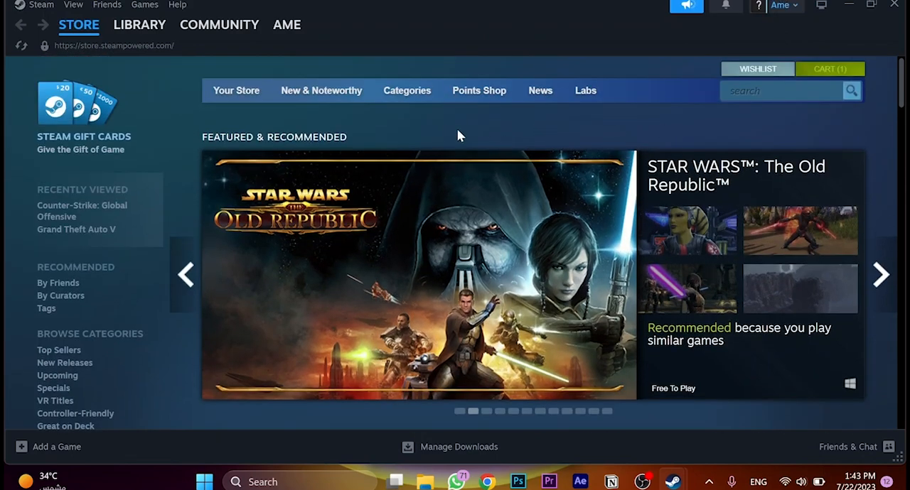
click(782, 90)
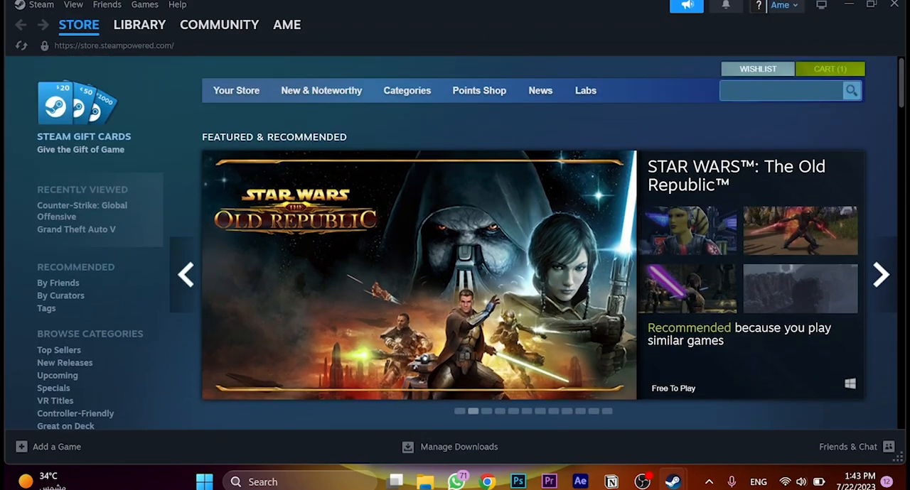
text(farlight)
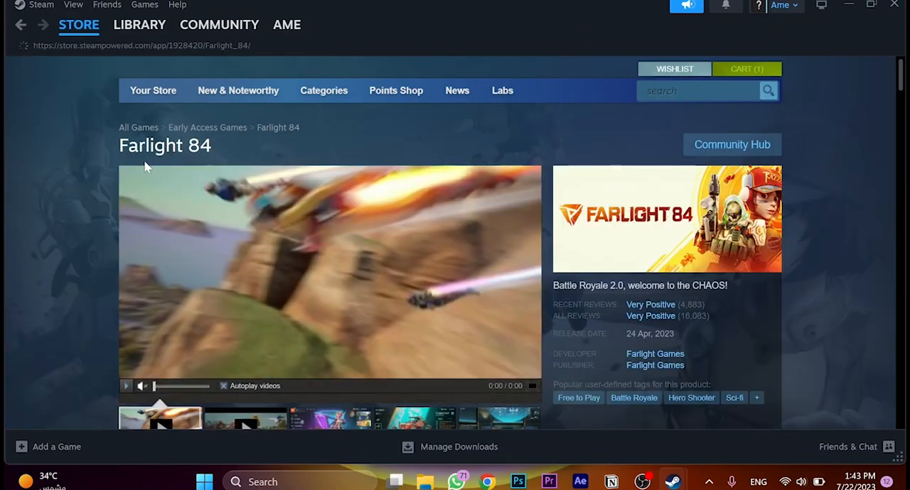
Step: Add Farlight 84 to the Steam library from its store page
scroll(down, 3)
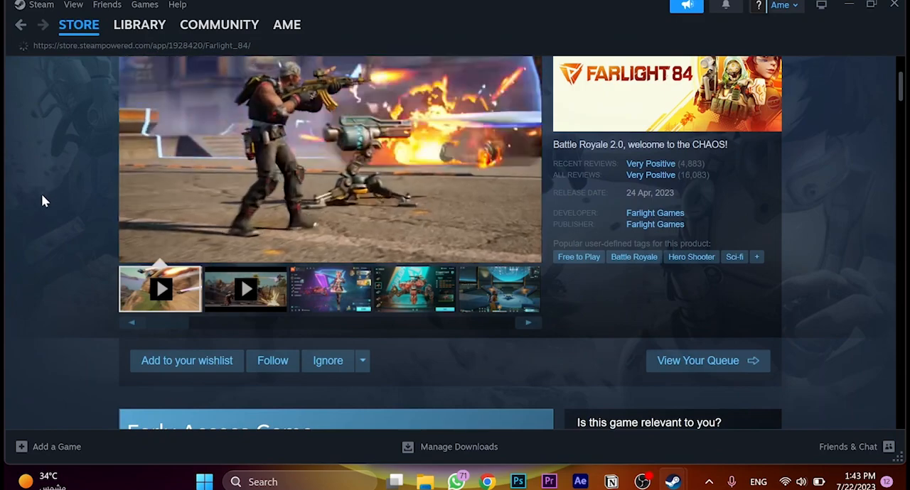
scroll(down, 3)
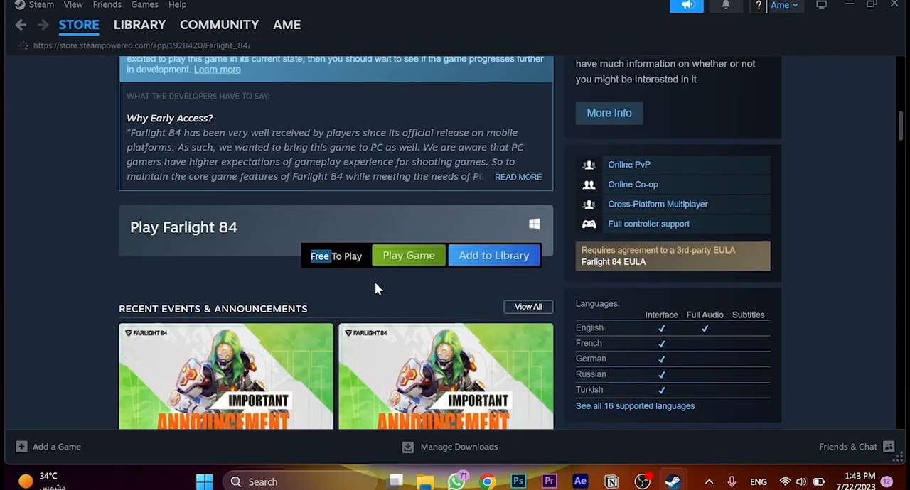
mouse_move(494, 255)
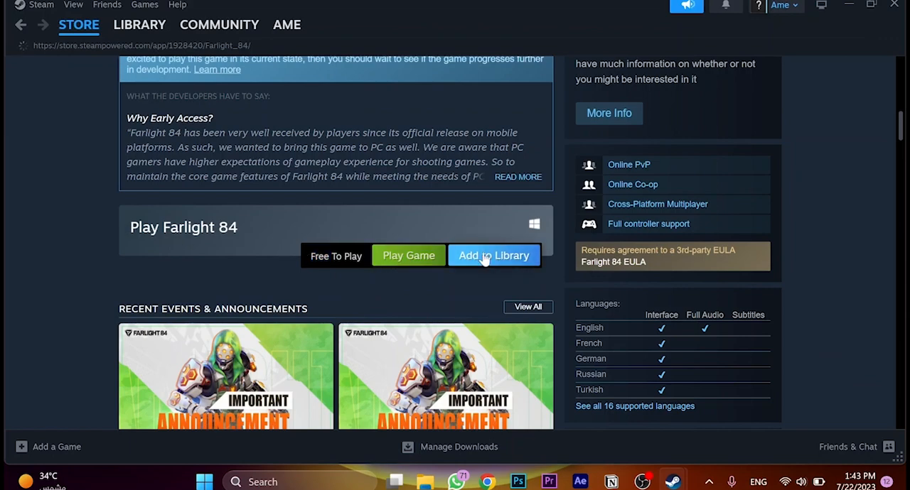
click(494, 256)
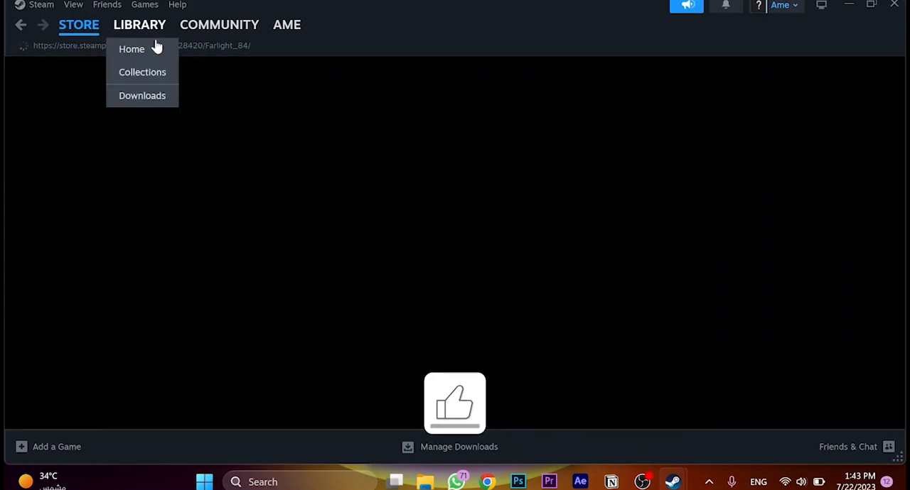
Step: Open Farlight 84's library page showing the install option with 12.83 GB required
click(132, 48)
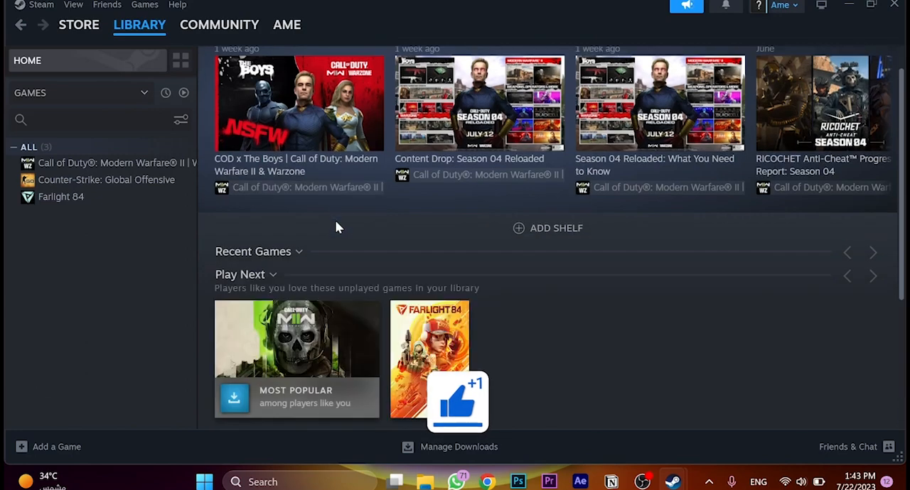
click(60, 197)
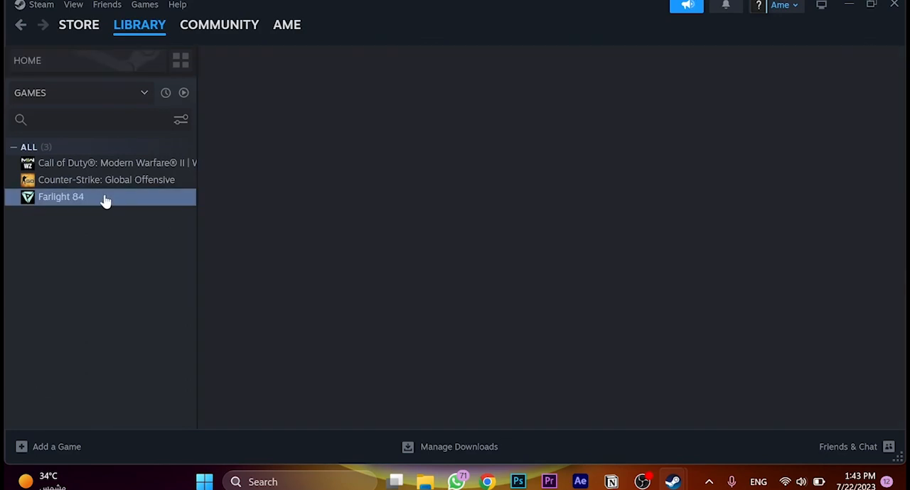
click(61, 197)
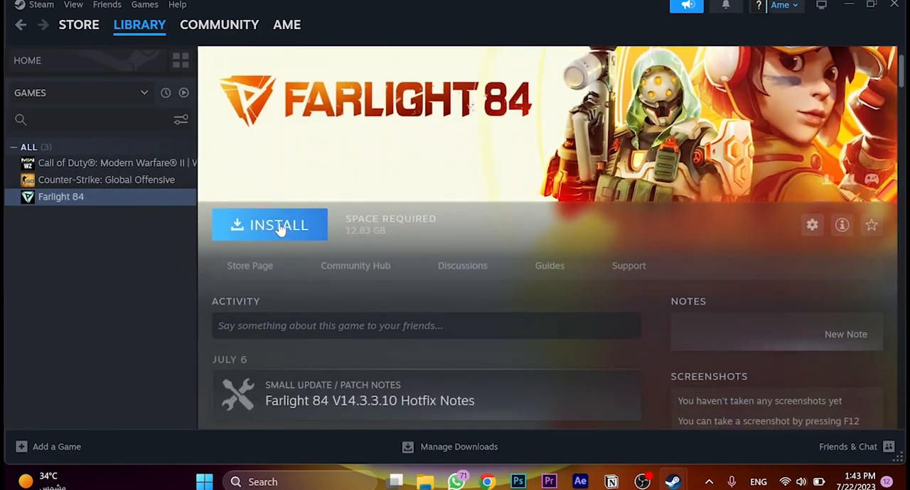
Step: Start installing Farlight 84, check Local Disk (C:) storage, and return to the install dialog
click(270, 224)
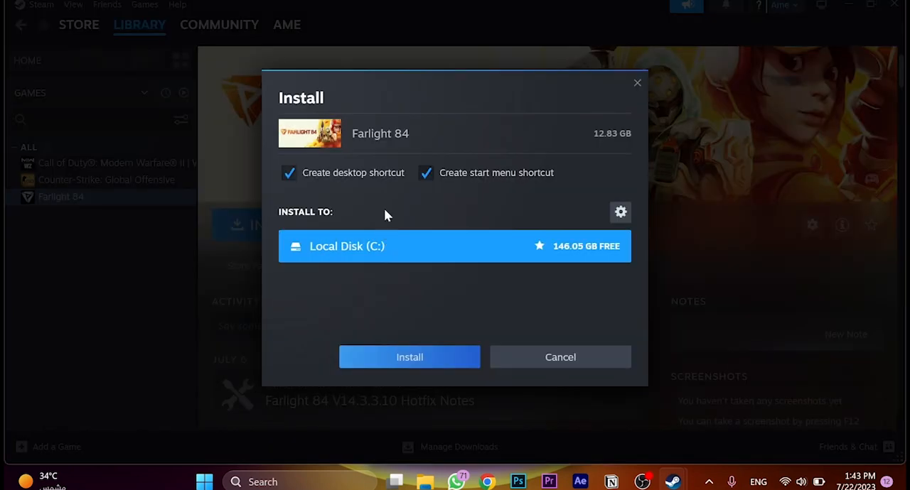
mouse_move(580, 258)
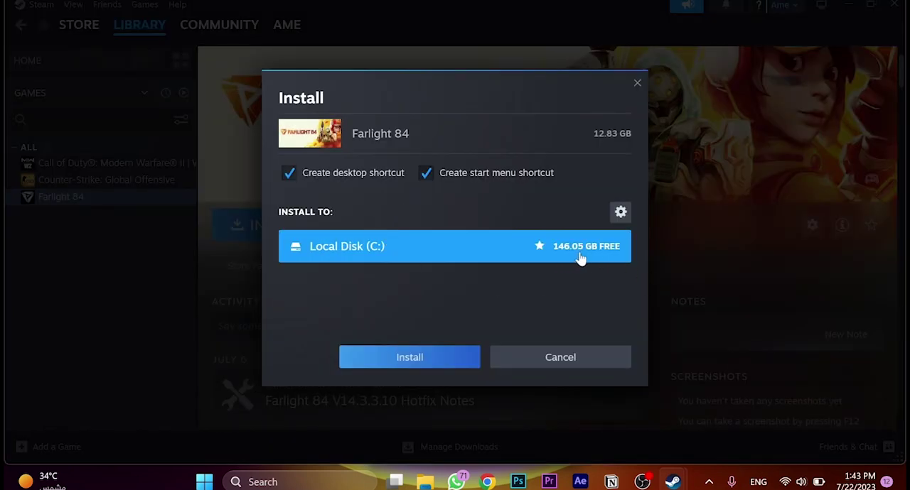
mouse_move(348, 251)
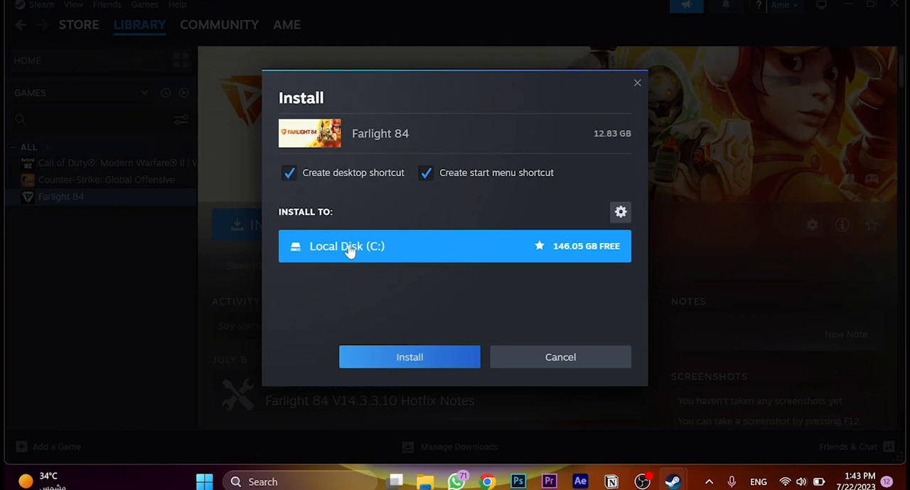
mouse_move(285, 245)
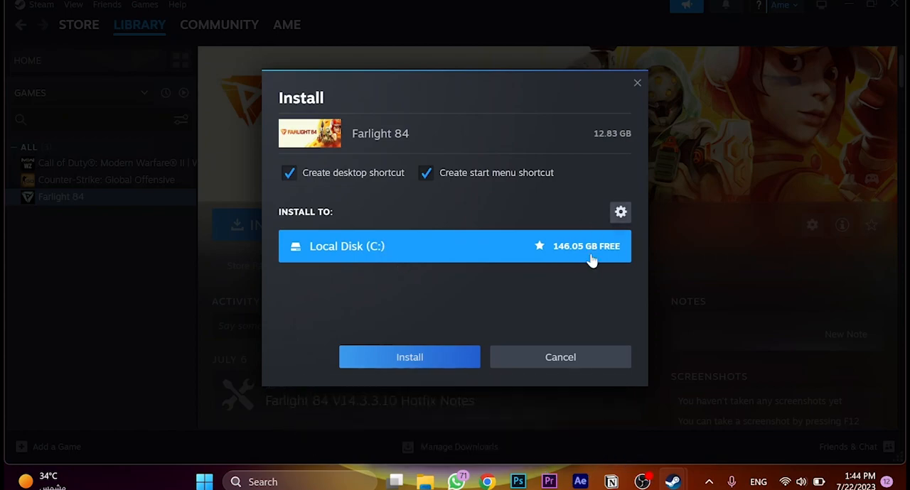
click(559, 356)
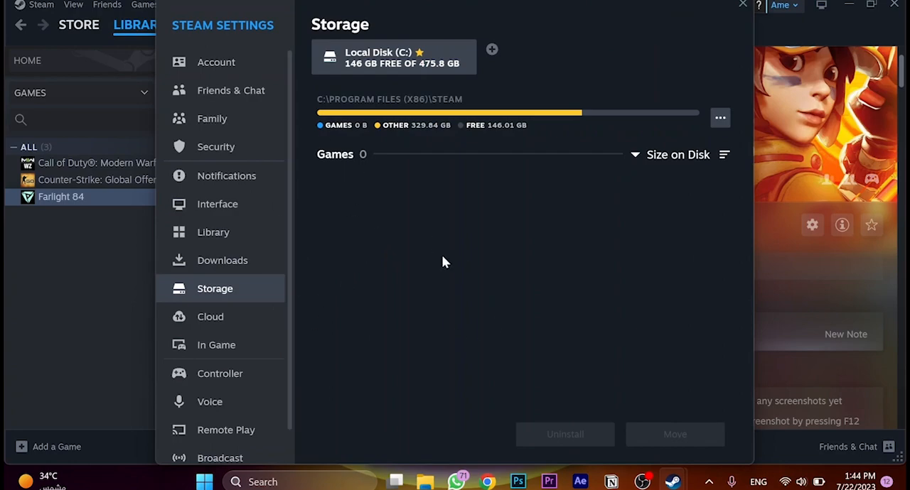
click(742, 5)
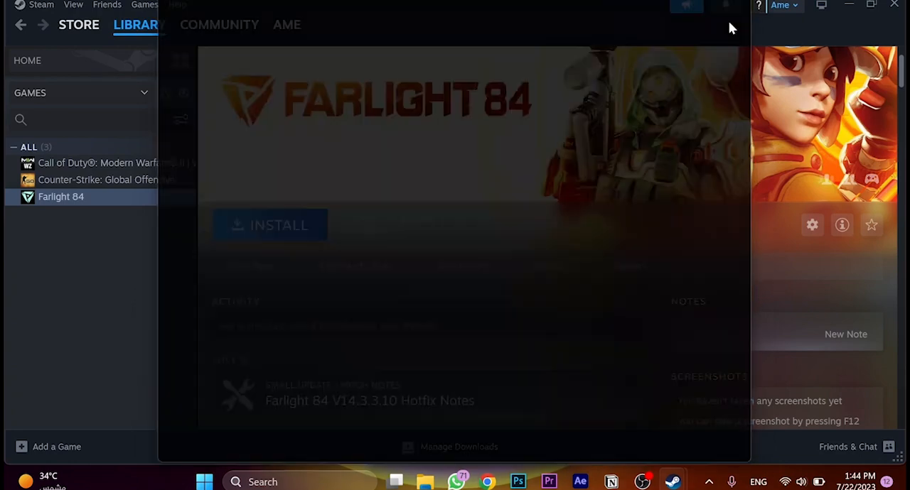
click(270, 225)
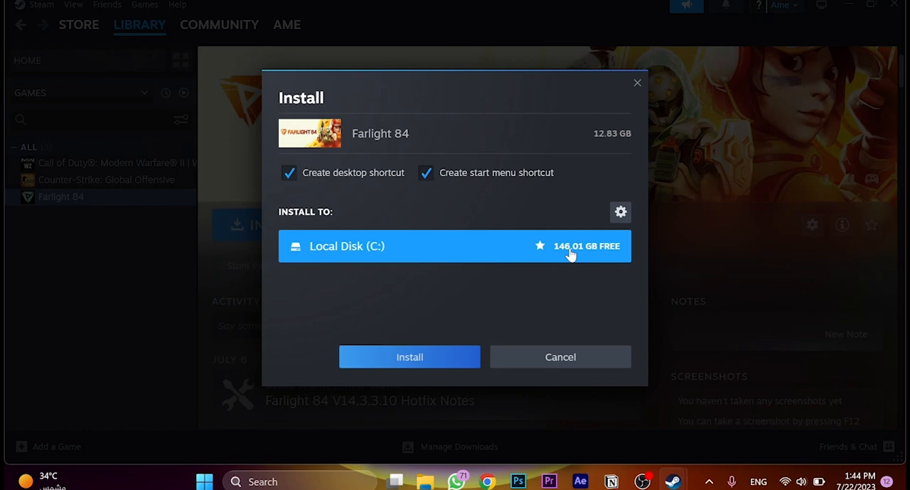
mouse_move(512, 190)
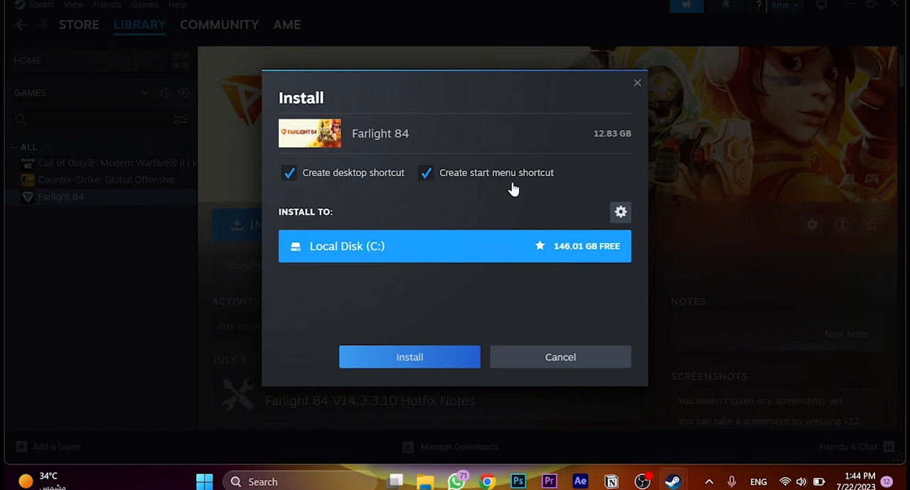
mouse_move(337, 194)
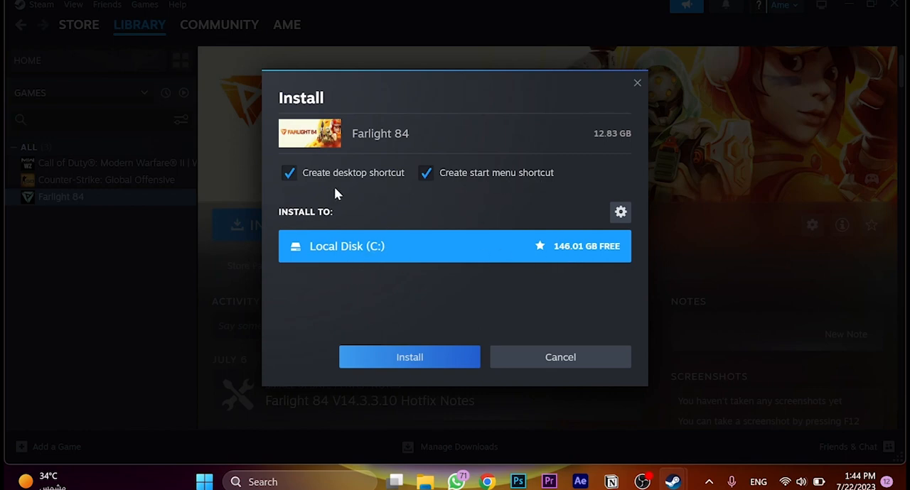
mouse_move(409, 357)
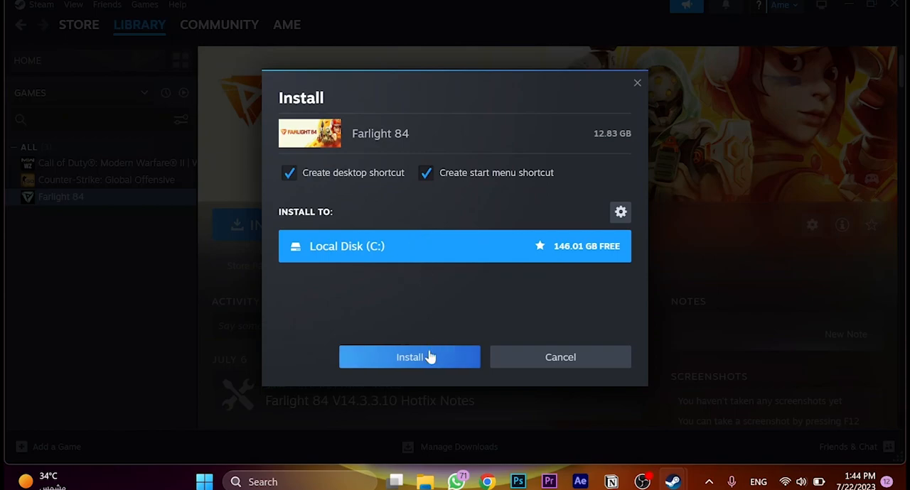
Step: Confirm installation to Local Disk (C:) and accept the EULA so the download begins
click(409, 356)
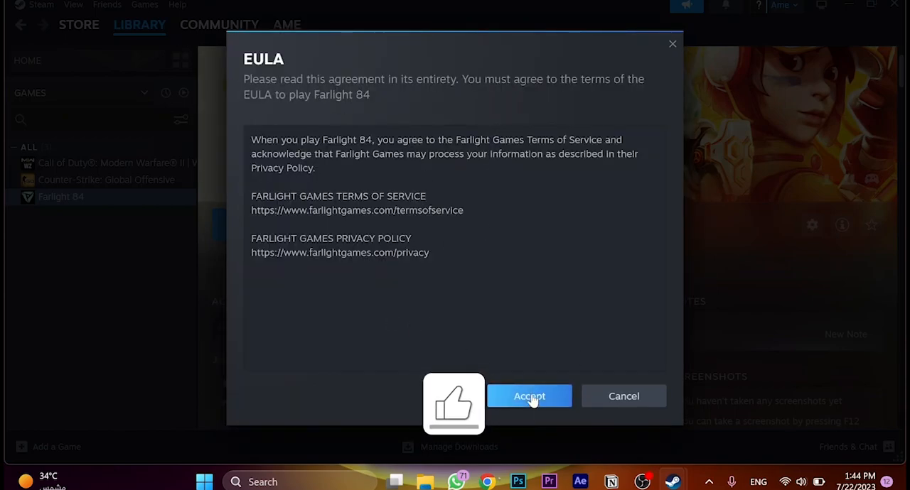
click(528, 395)
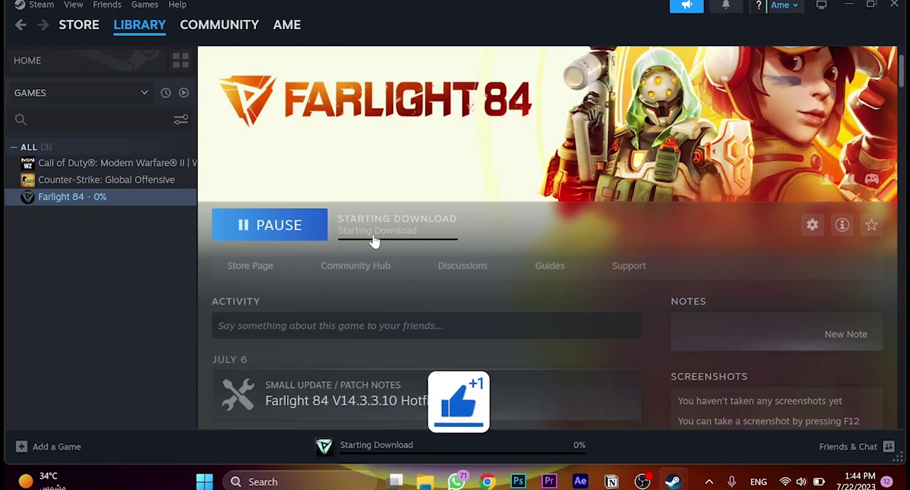
mouse_move(420, 309)
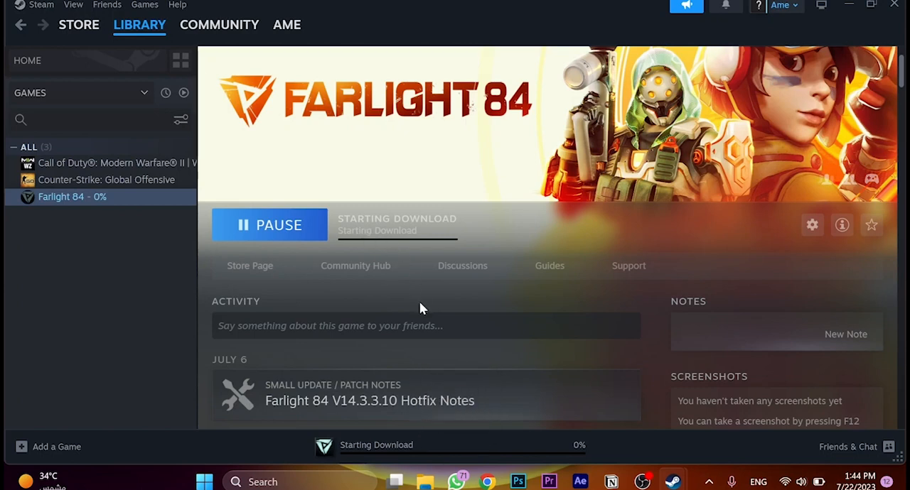